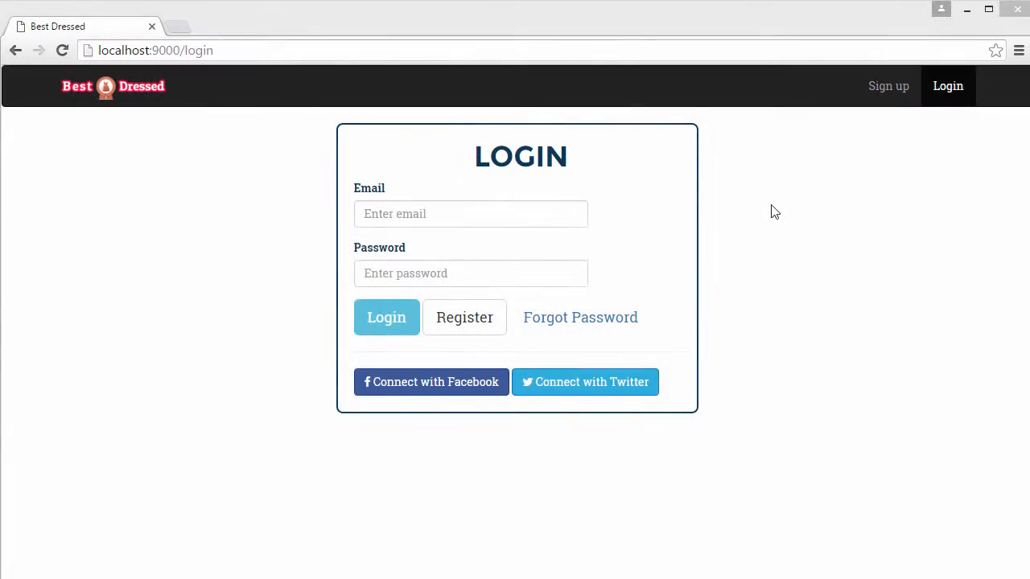
Log in to Best Dressed to reach the main feed of looks.
left_click(386, 317)
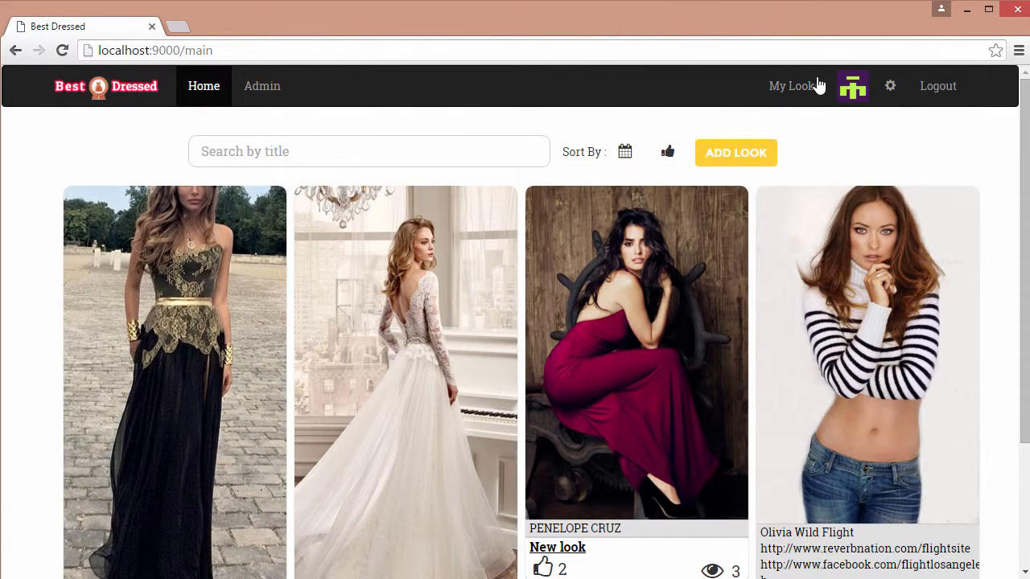
mouse_move(735, 153)
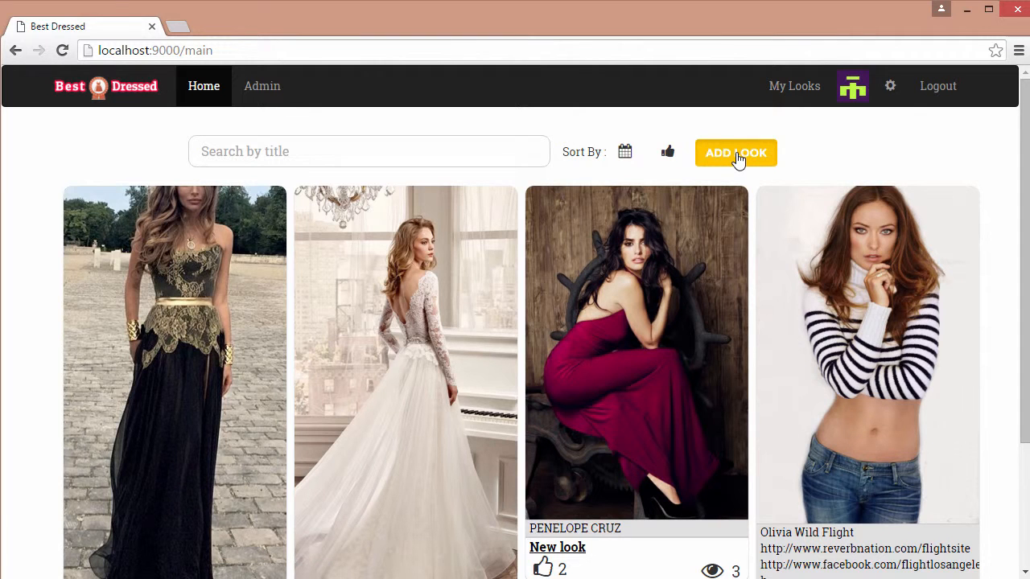
Add two looks: the grey-sweater Pinterest look titled Olivia and an uploaded photo titled girl.
left_click(735, 152)
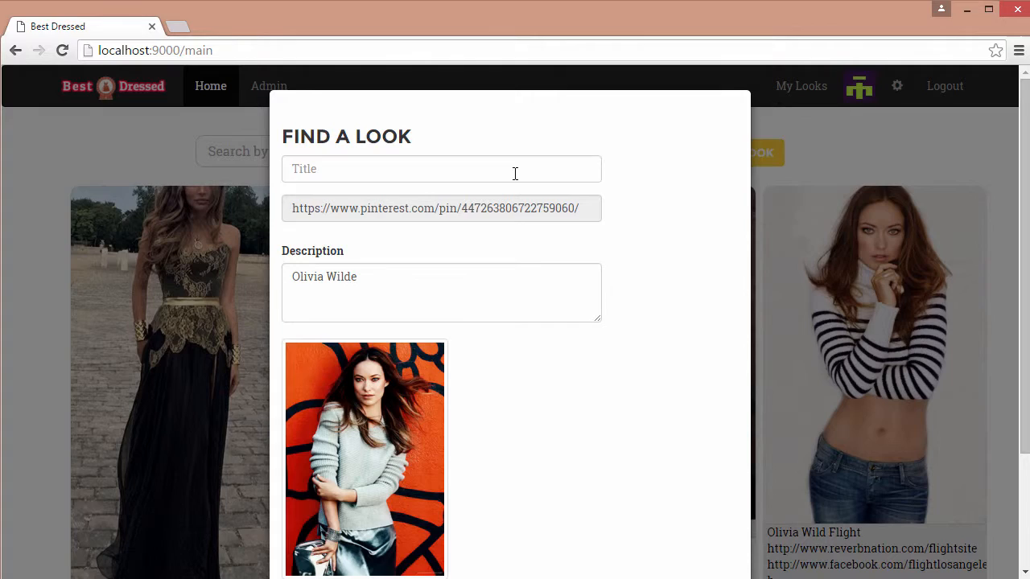
type("Olivia")
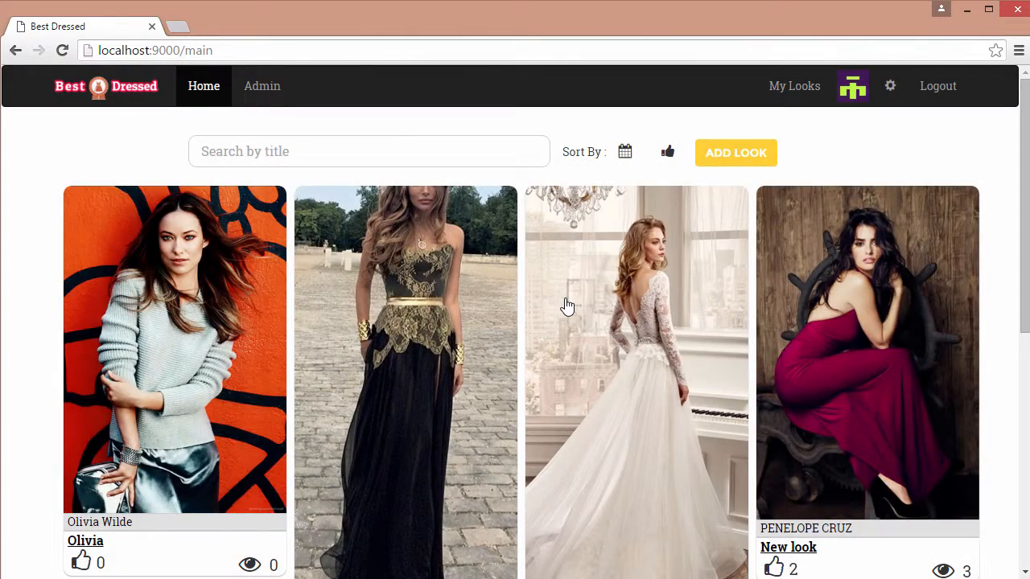
left_click(735, 152)
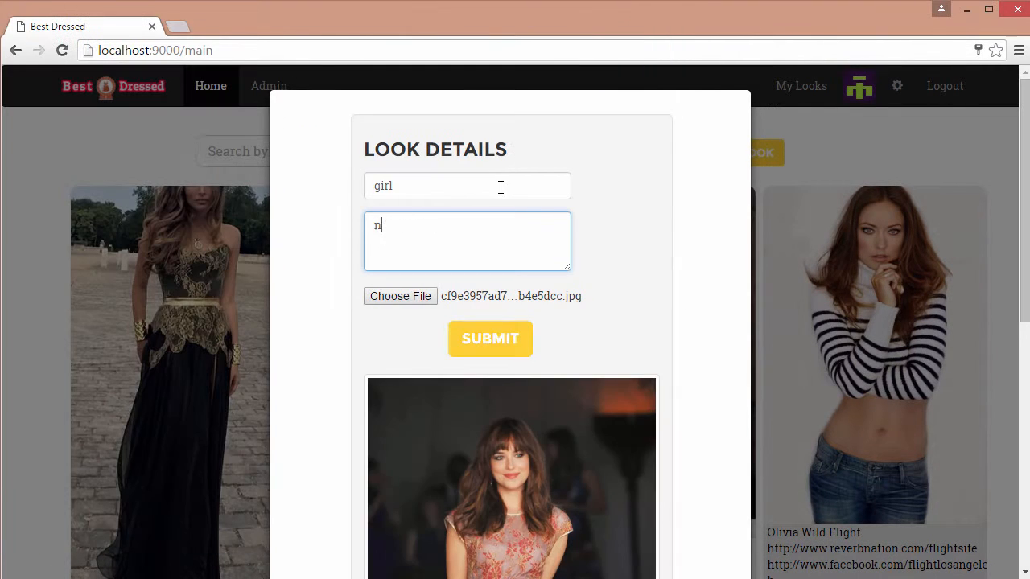
left_click(491, 338)
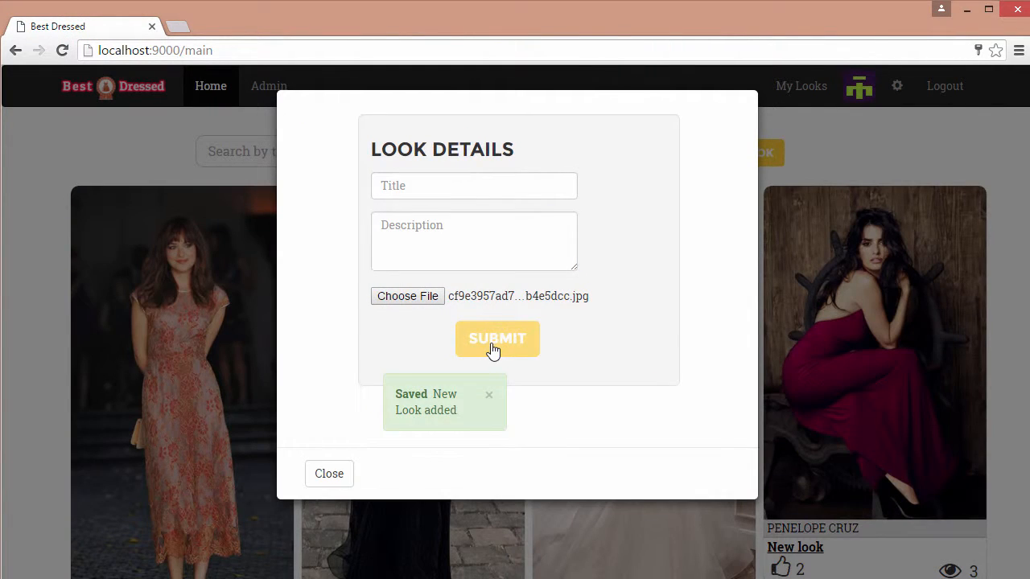
left_click(328, 474)
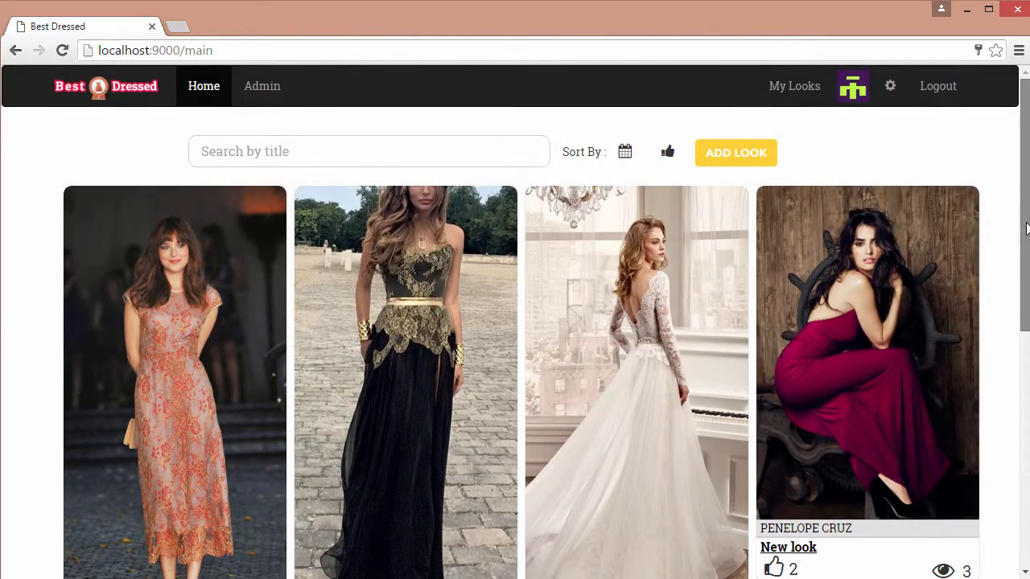
Like the New look burgundy gown card, raising it to 3 likes, and browse the feed.
scroll("down", 3)
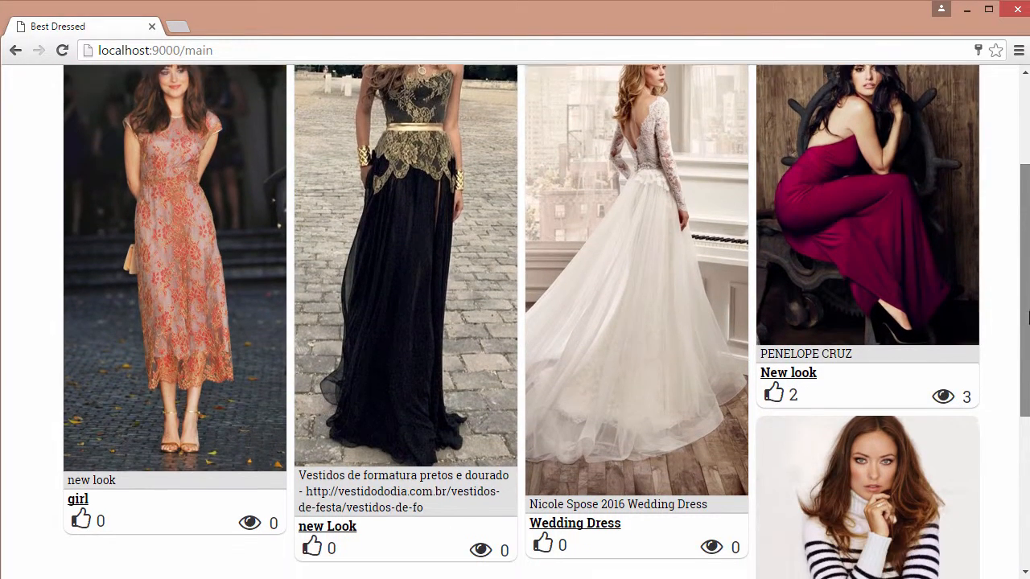
scroll("down", 3)
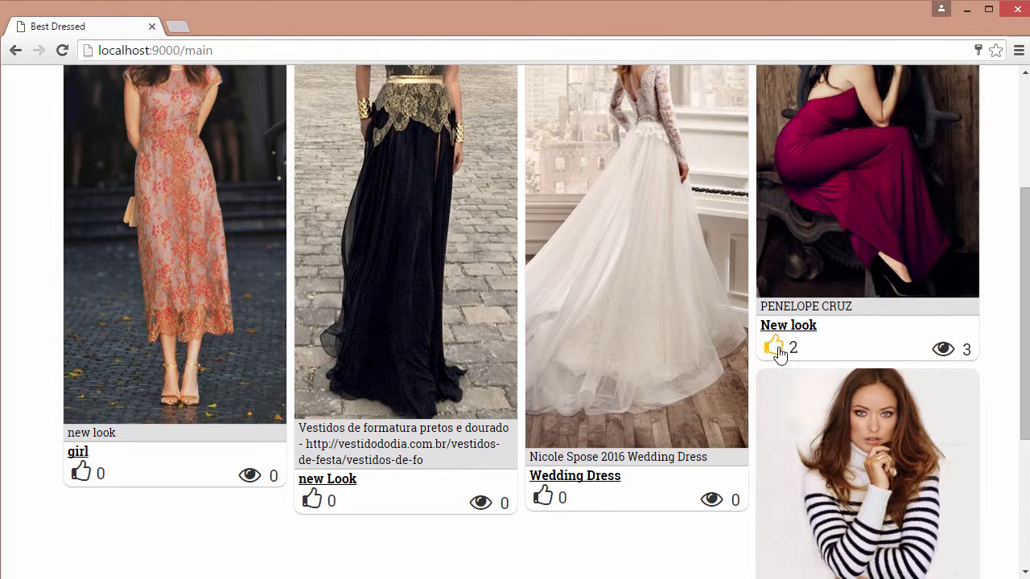
left_click(774, 346)
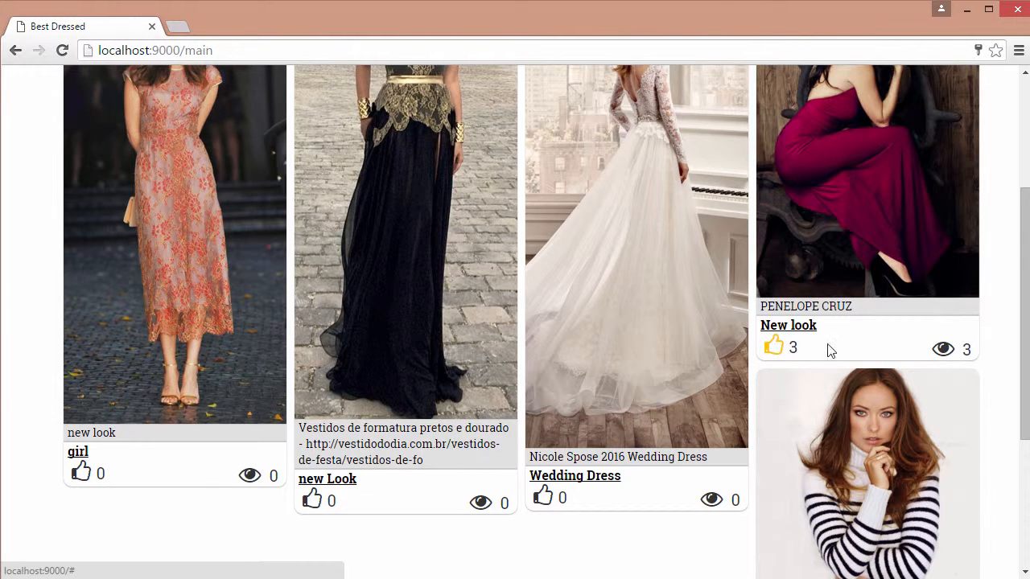
scroll("down", 3)
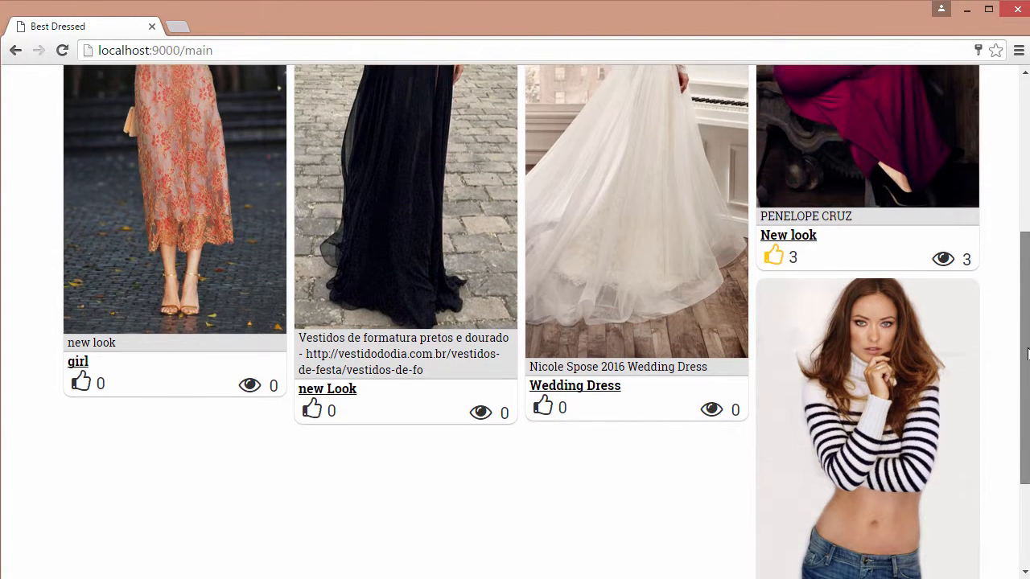
scroll("down", 3)
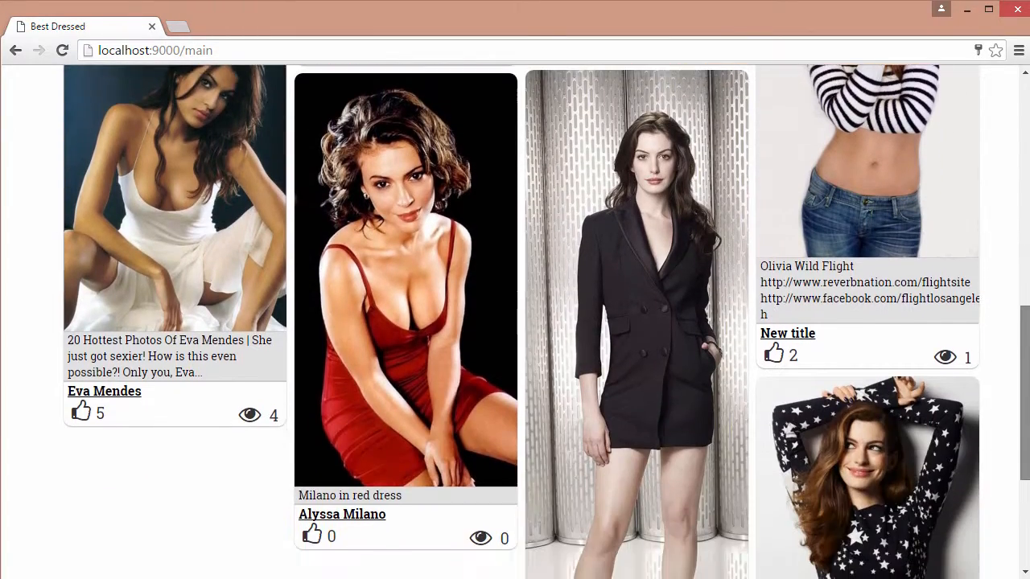
scroll("down", 3)
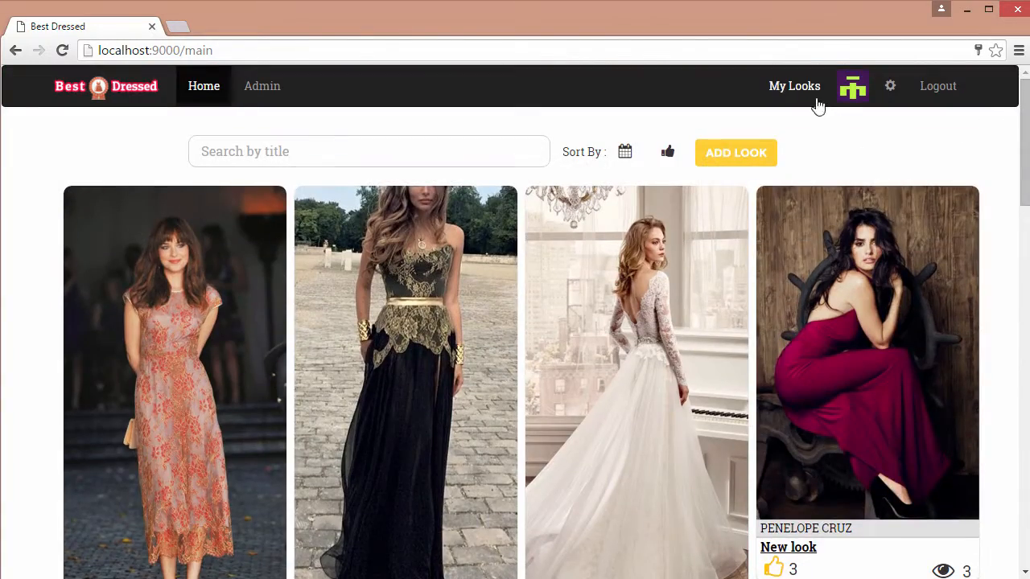
Go to My Looks (19 submitted looks) and open the grey-sweater Olivia look's details.
left_click(794, 86)
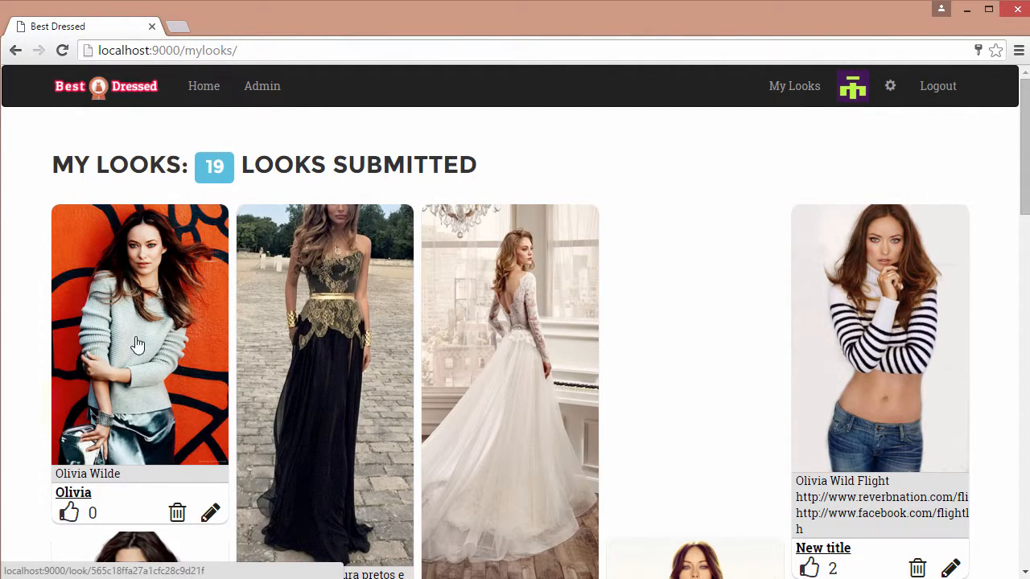
left_click(139, 334)
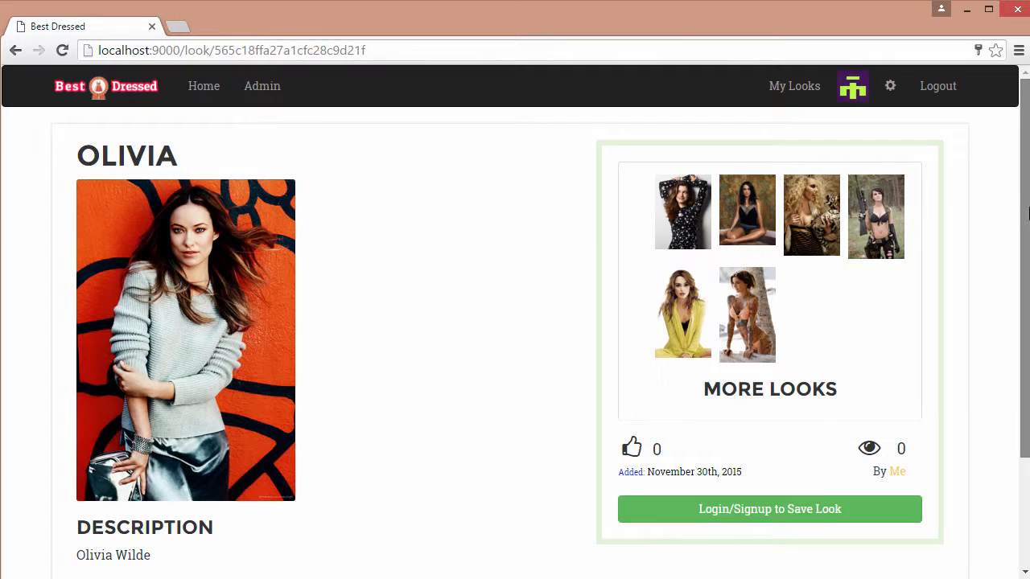
Scroll the detail page and open the black starred dress look with 7 likes.
scroll("down", 3)
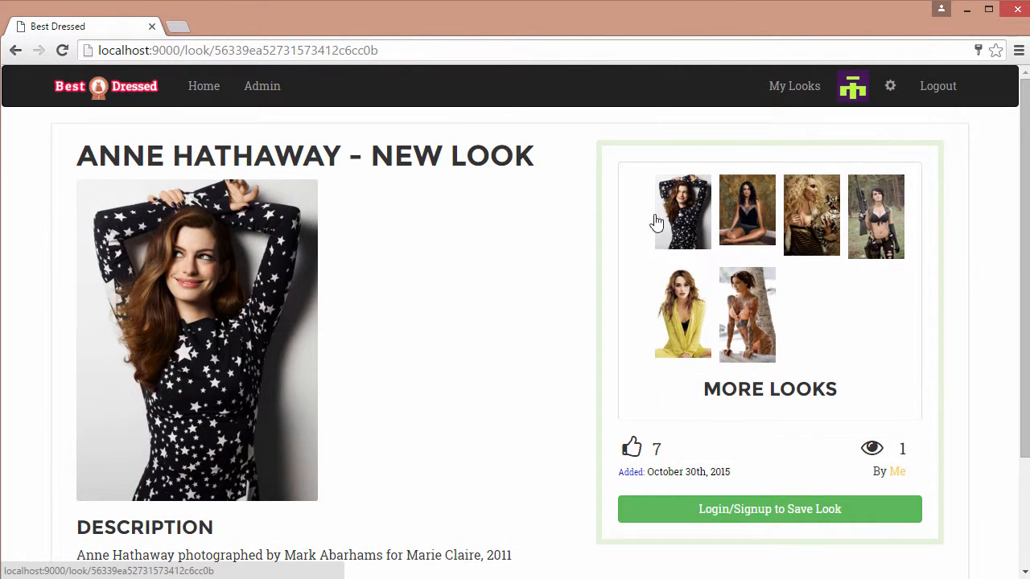
left_click(262, 86)
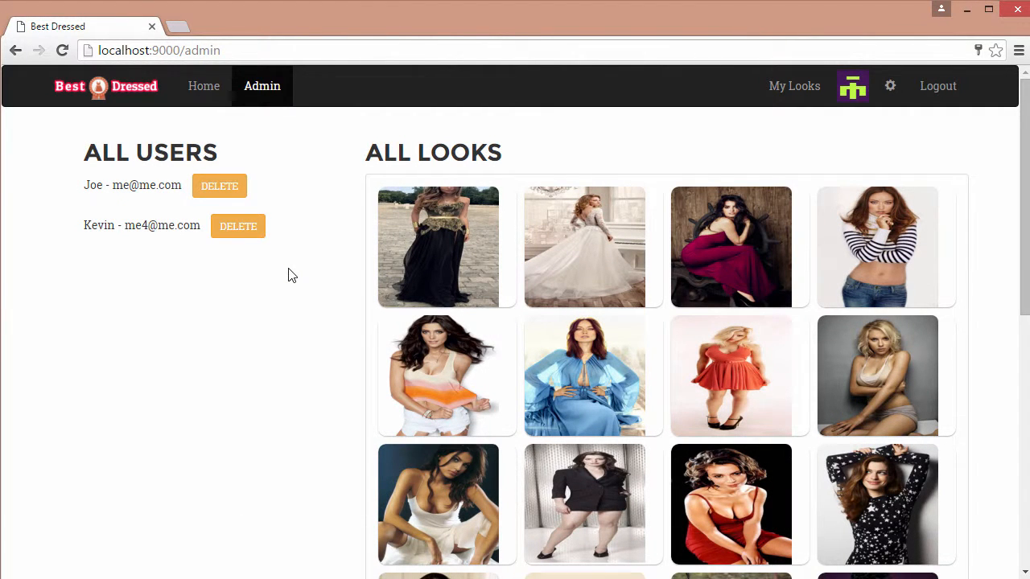
mouse_move(238, 226)
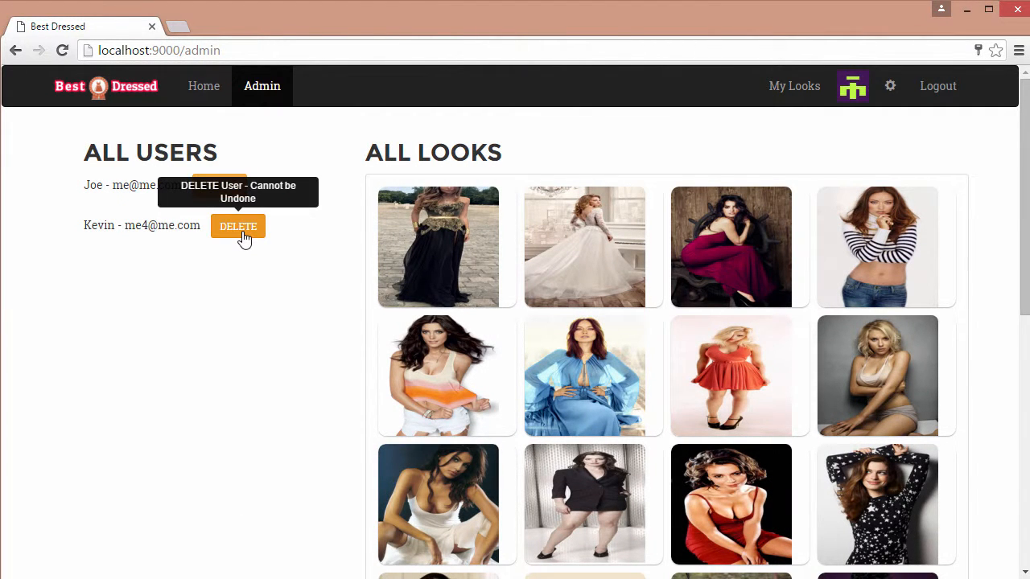
mouse_move(339, 323)
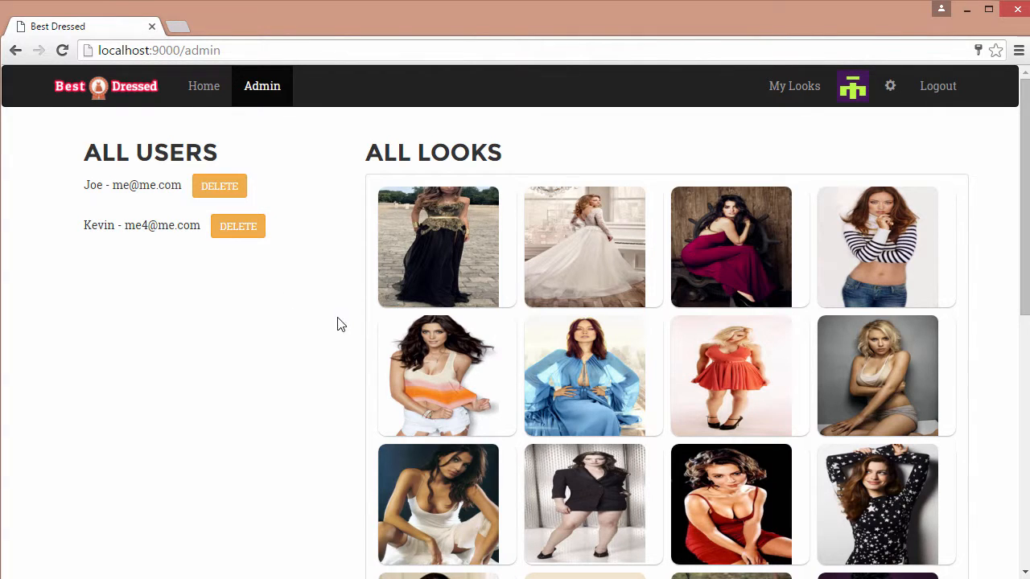
Open the edit form for the 'new Look' black-and-gold gown from the admin page.
left_click(438, 247)
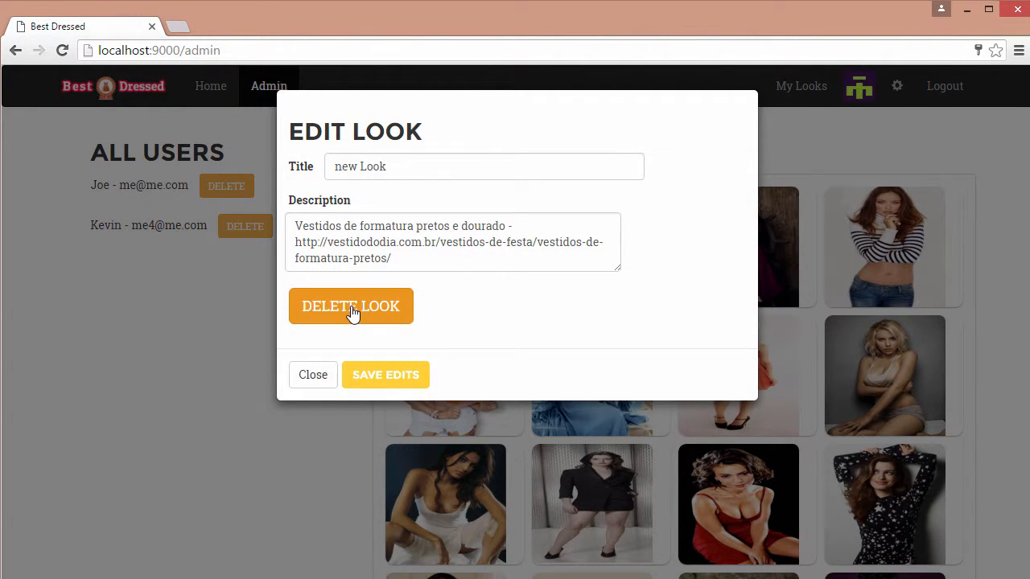
mouse_move(313, 375)
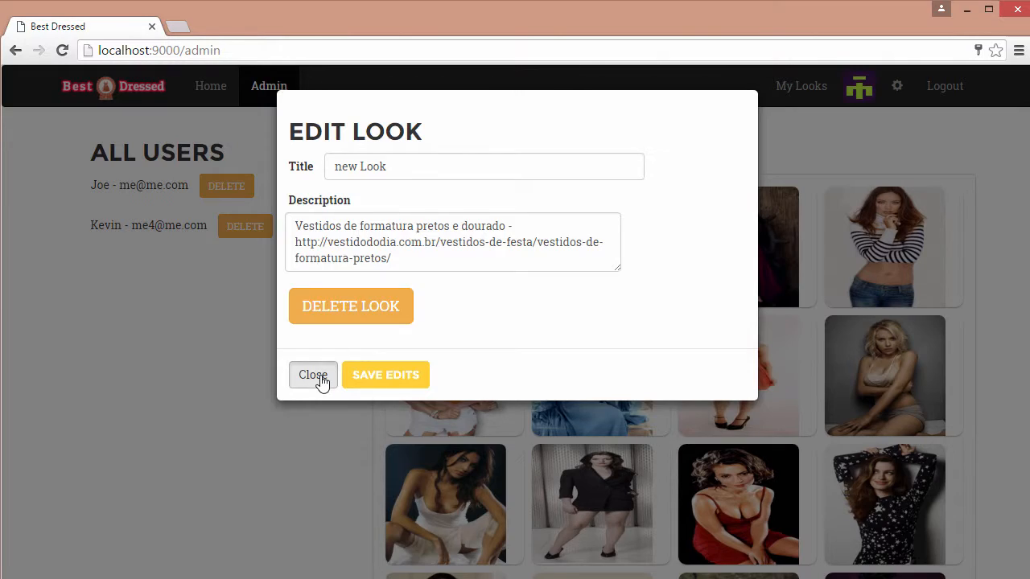
Close the 'new Look' edit form without saving any changes.
left_click(313, 375)
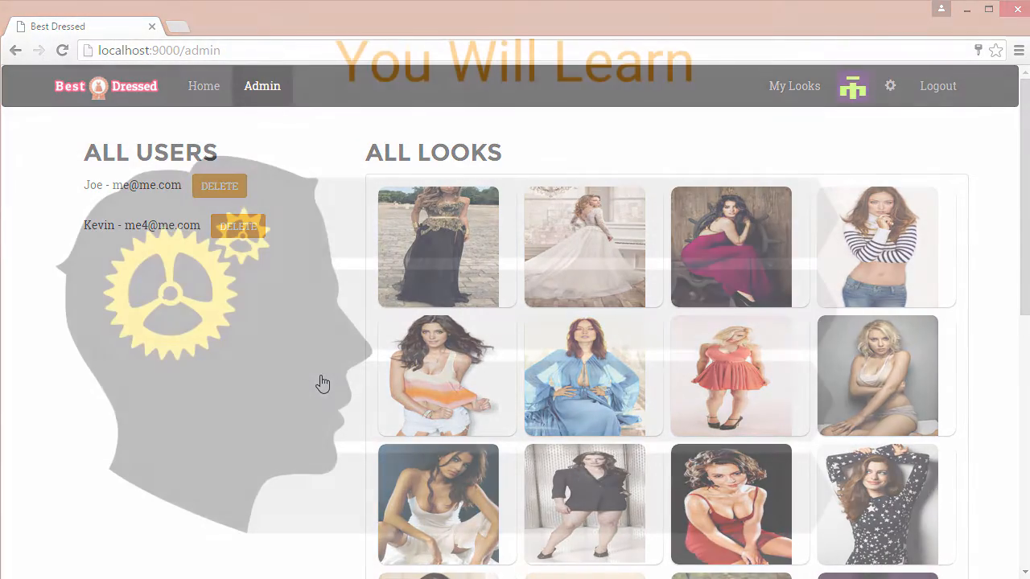